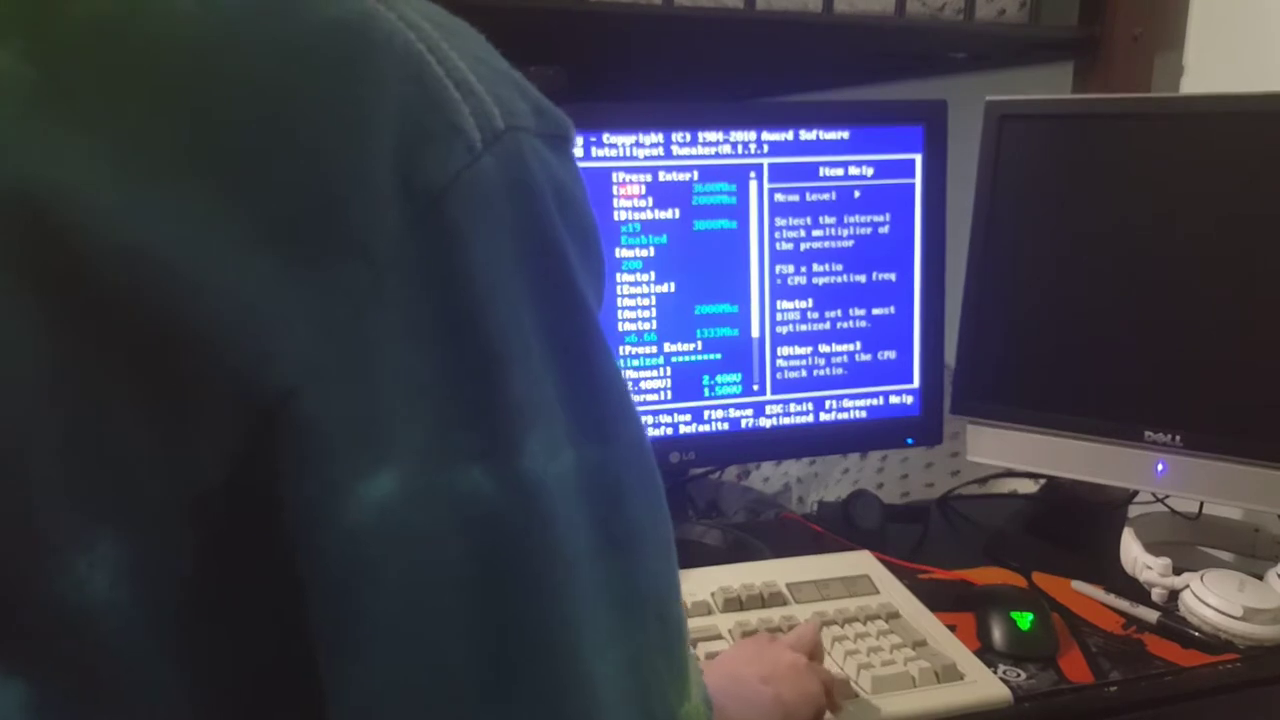
# - Request saving the tweaked overclocking settings to CMOS and exiting (F10), raising the Y/N confirmation
pyautogui.press('f10')
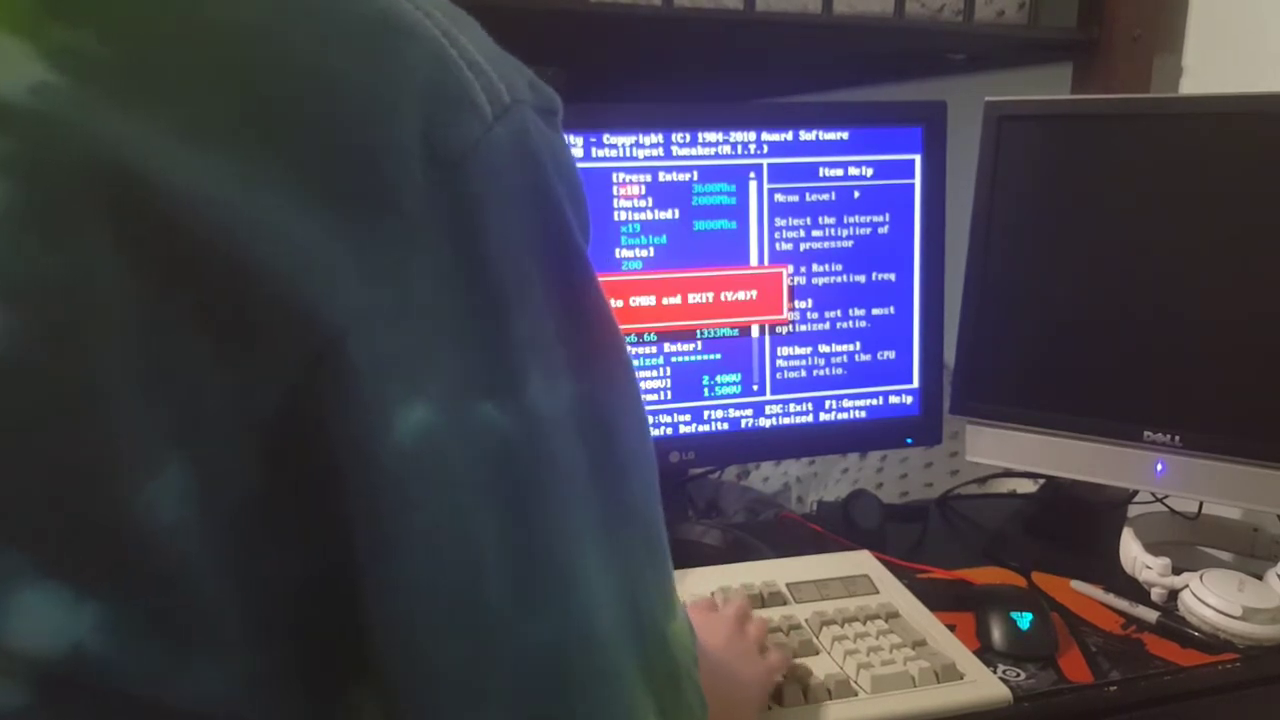